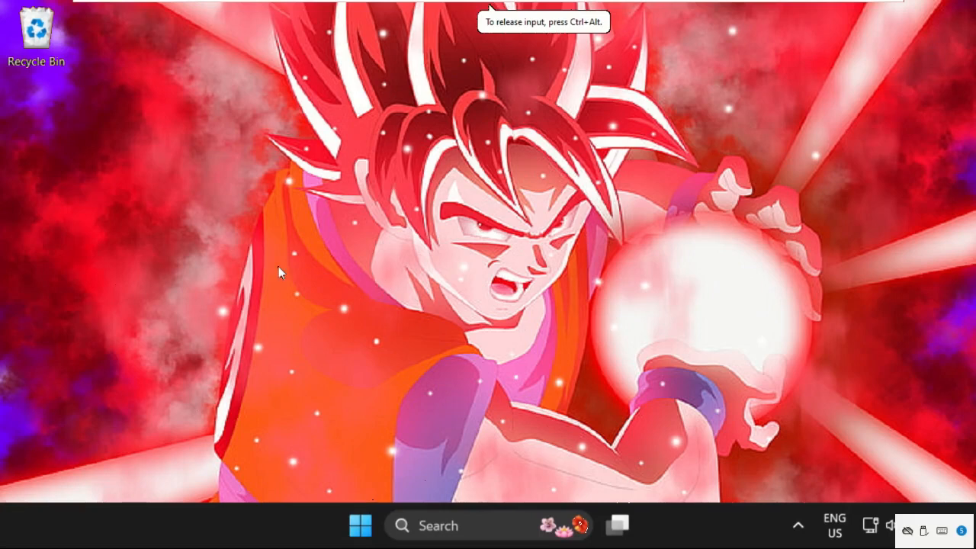
{"action": "mouse_move", "coordinate": [425, 282]}
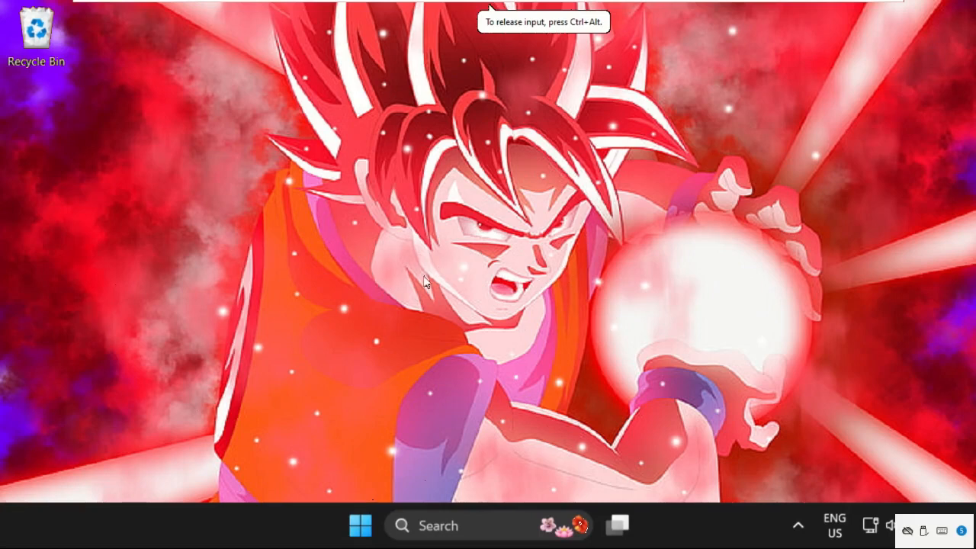
{"action": "mouse_move", "coordinate": [418, 344]}
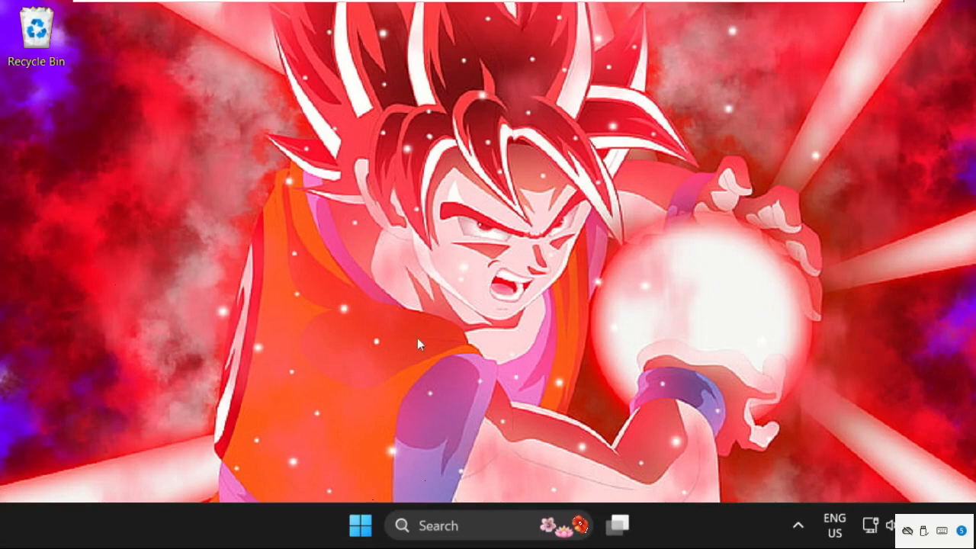
Step: Bring up the Start button's quick-link menu of system tools
{"action": "right_click", "coordinate": [360, 526]}
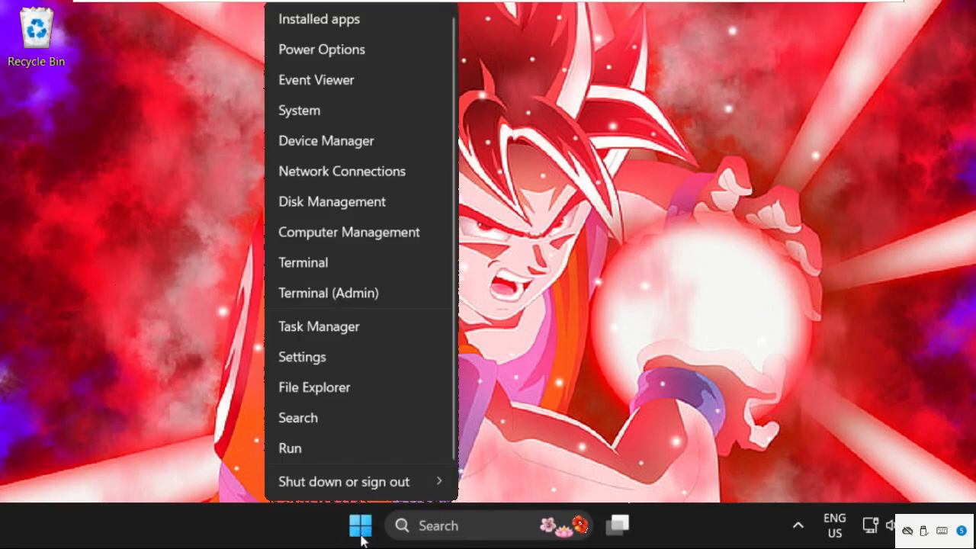
{"action": "mouse_move", "coordinate": [336, 387]}
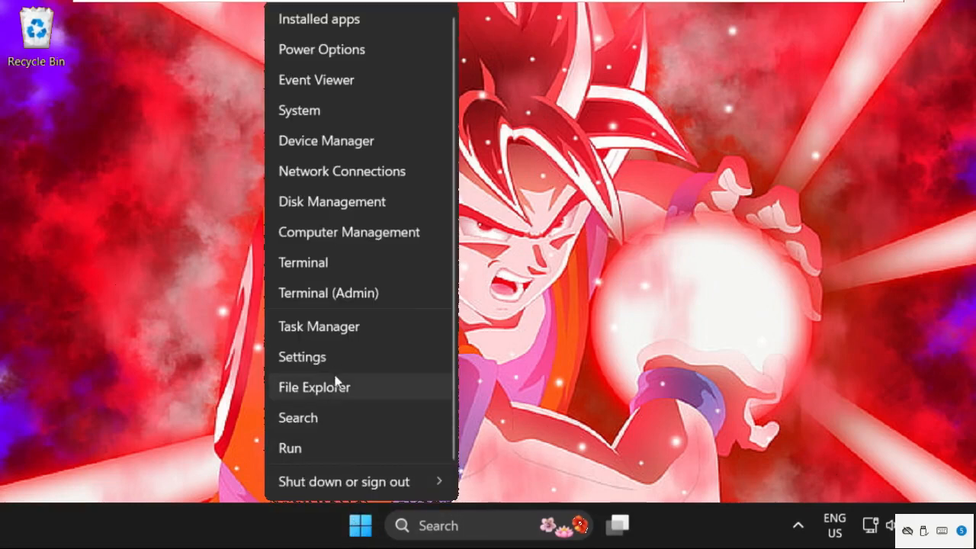
Step: Switch the Game Mode toggle on under Gaming and maximize Settings
{"action": "left_click", "coordinate": [302, 357]}
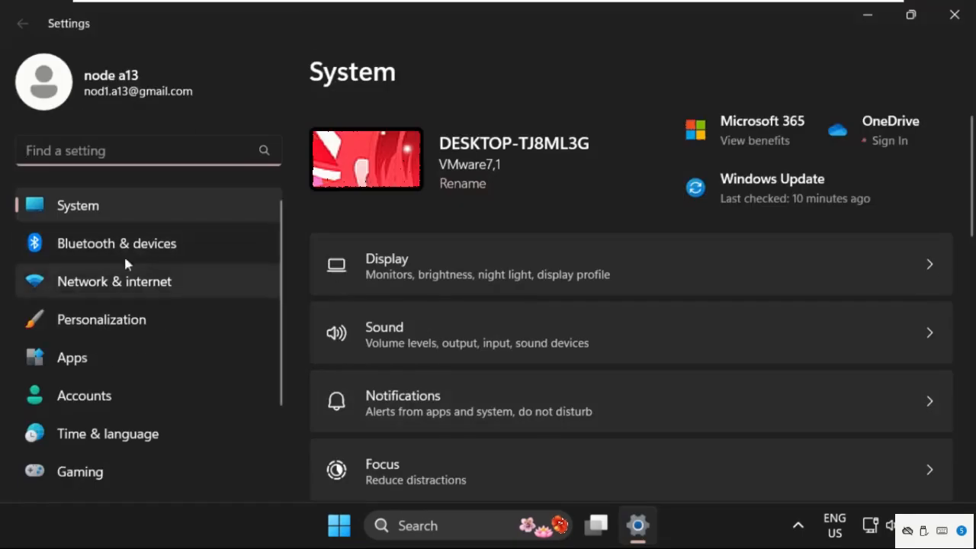
{"action": "scroll", "scroll_direction": "down", "scroll_amount": 3}
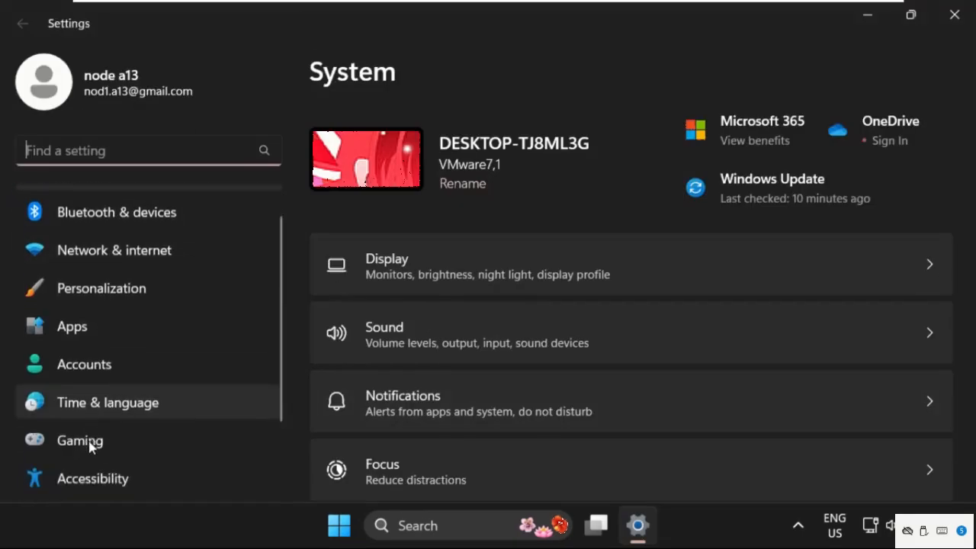
{"action": "left_click", "coordinate": [79, 441]}
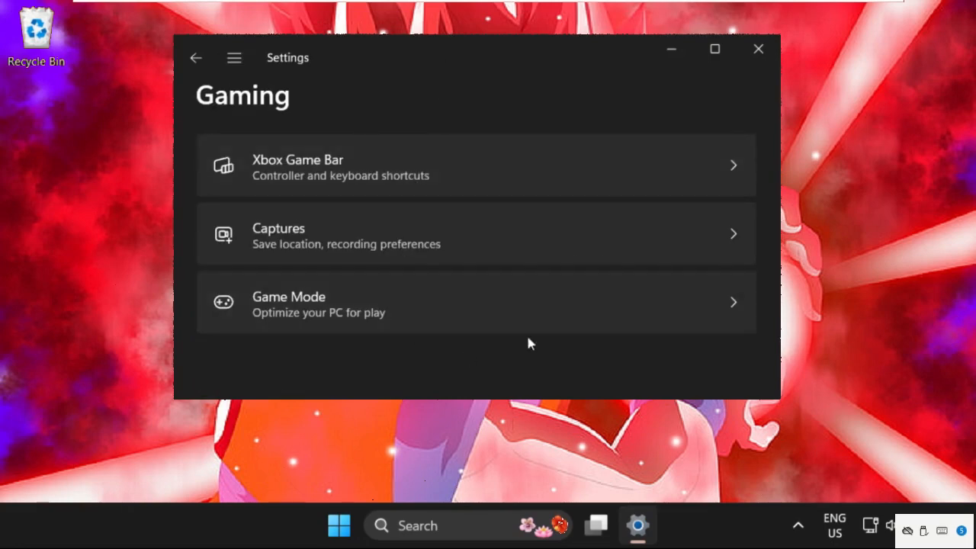
{"action": "left_click", "coordinate": [476, 303]}
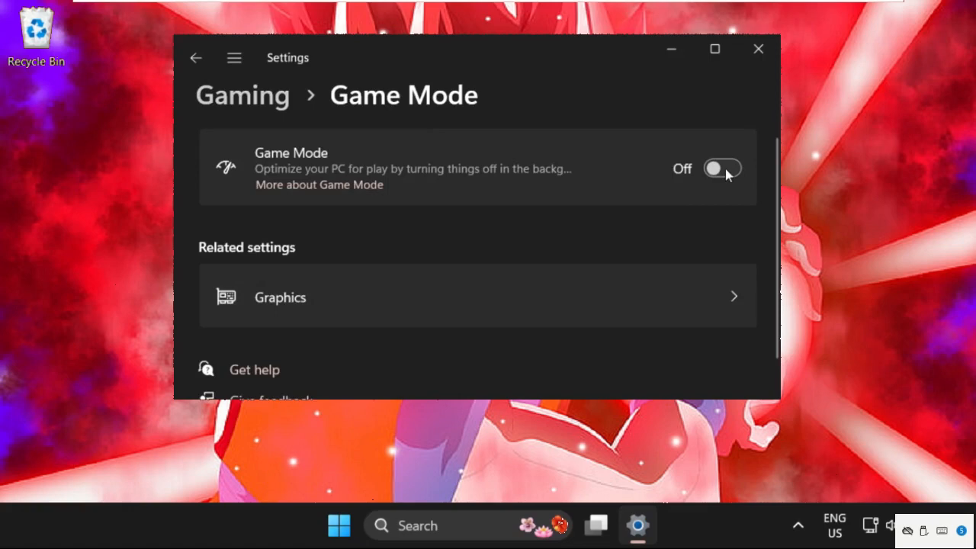
{"action": "left_click", "coordinate": [722, 168]}
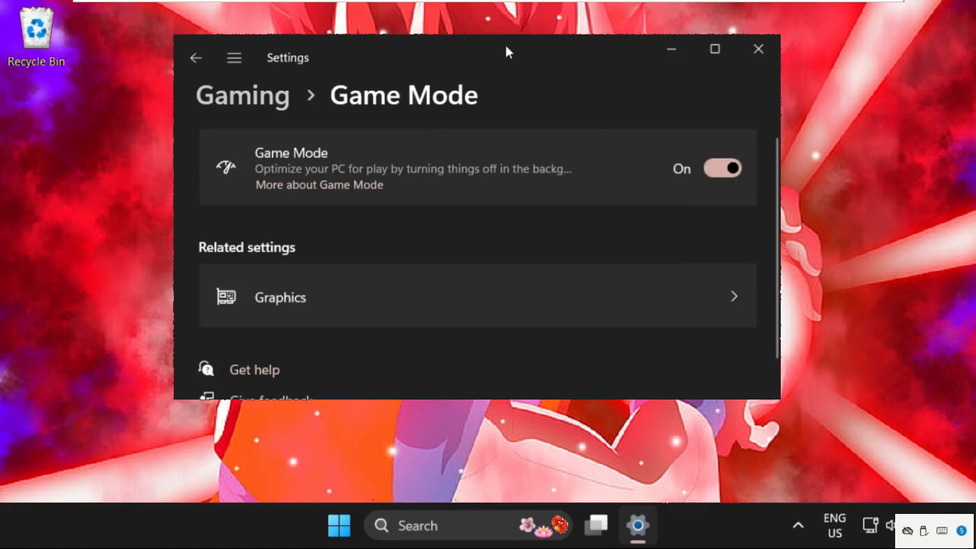
{"action": "left_click", "coordinate": [714, 49]}
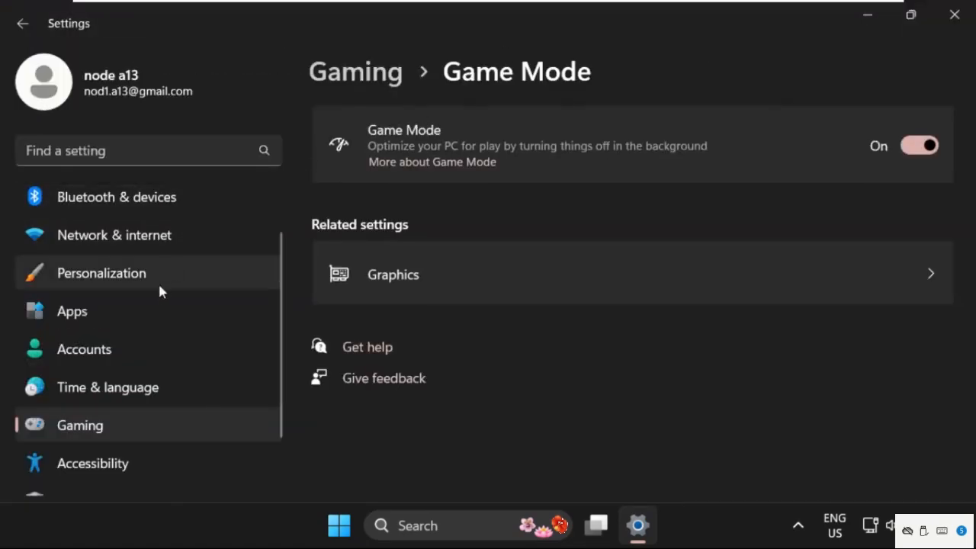
{"action": "mouse_move", "coordinate": [112, 428]}
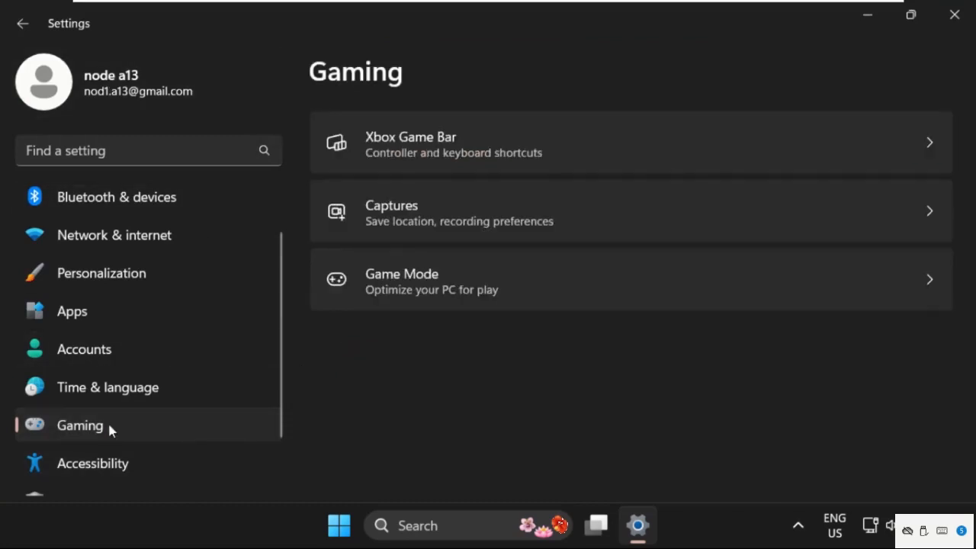
{"action": "mouse_move", "coordinate": [485, 221]}
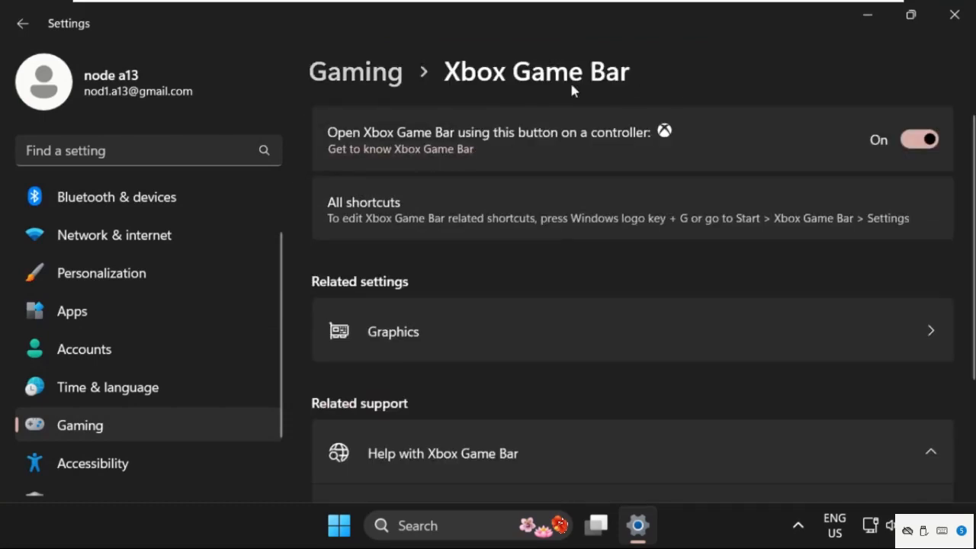
Step: Switch off the controller button shortcut for Xbox Game Bar
{"action": "left_click", "coordinate": [920, 140]}
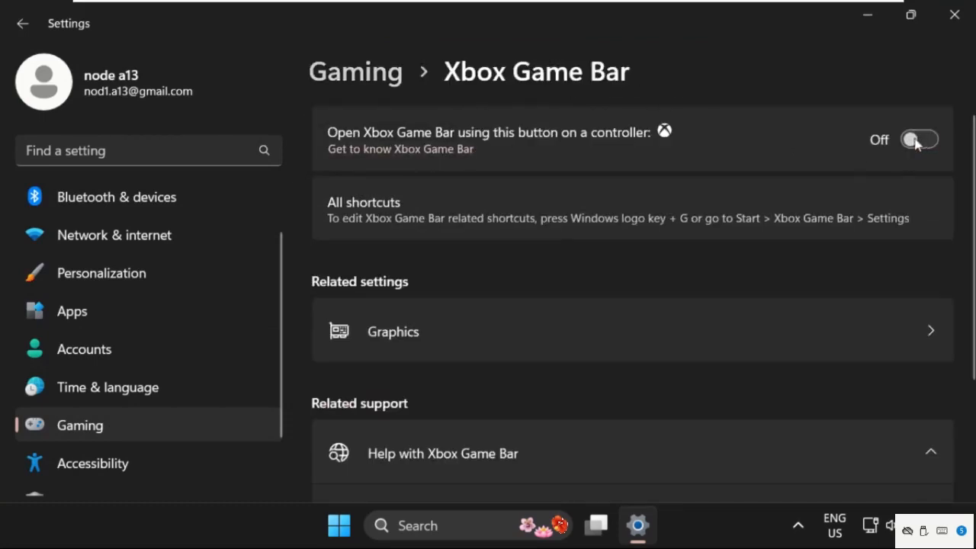
{"action": "mouse_move", "coordinate": [763, 280]}
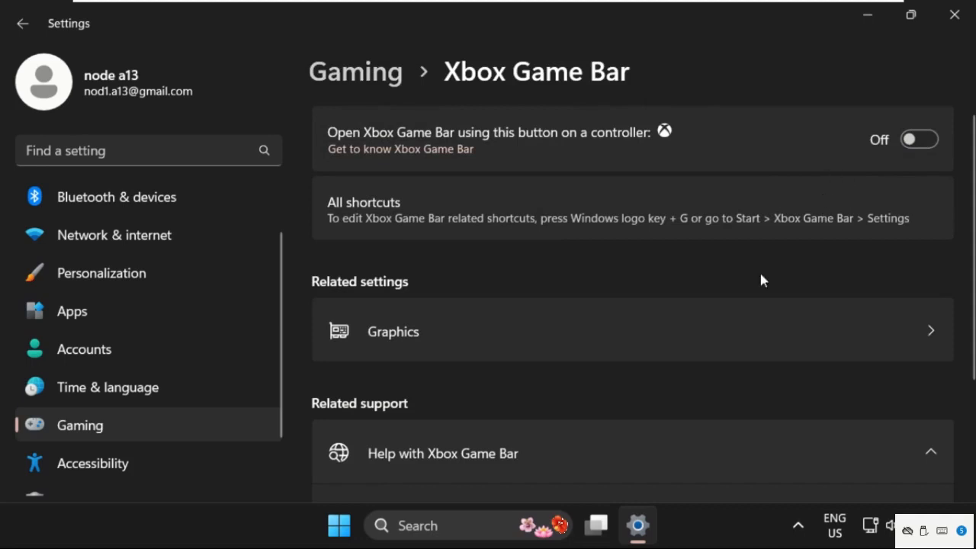
{"action": "scroll", "scroll_direction": "up", "scroll_amount": 3}
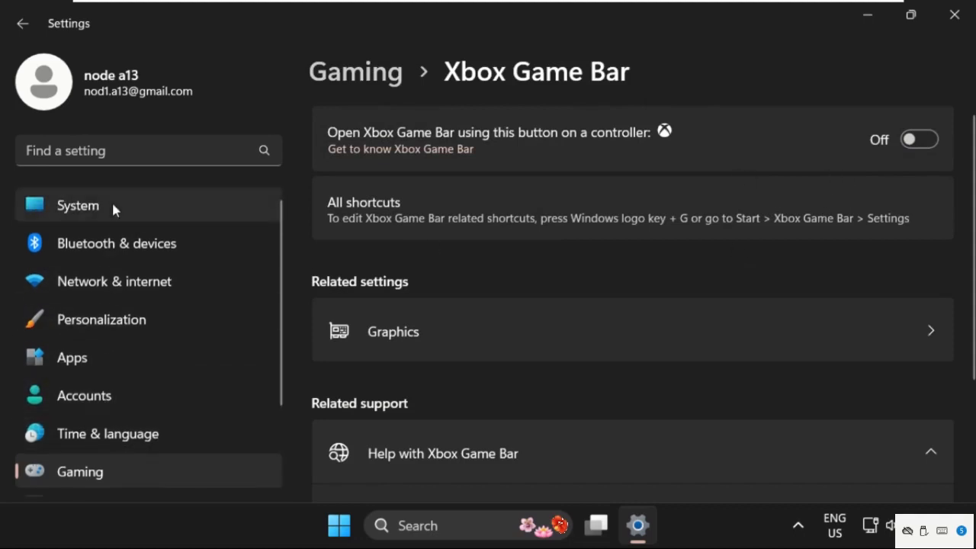
Step: Reach the Graphics page under System > Display > Related settings
{"action": "left_click", "coordinate": [77, 206]}
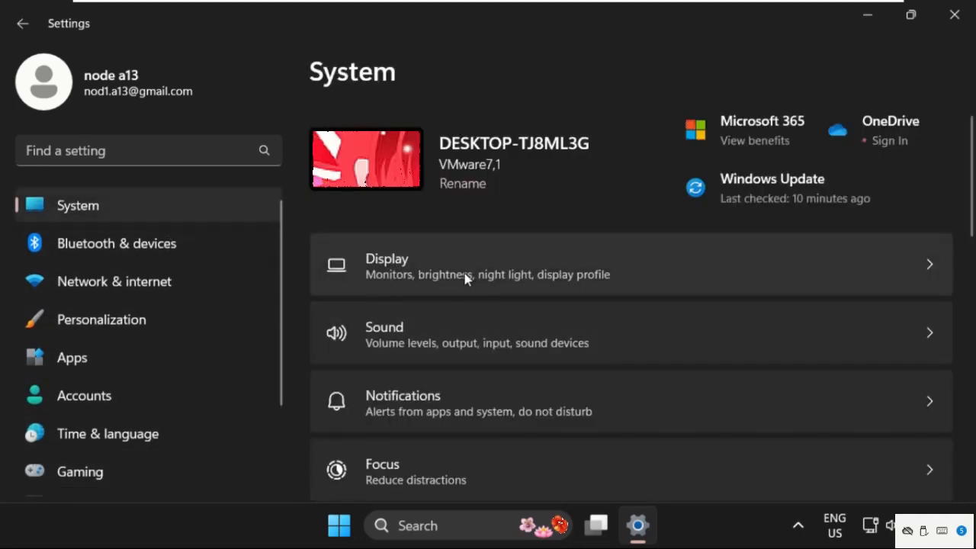
{"action": "left_click", "coordinate": [488, 265]}
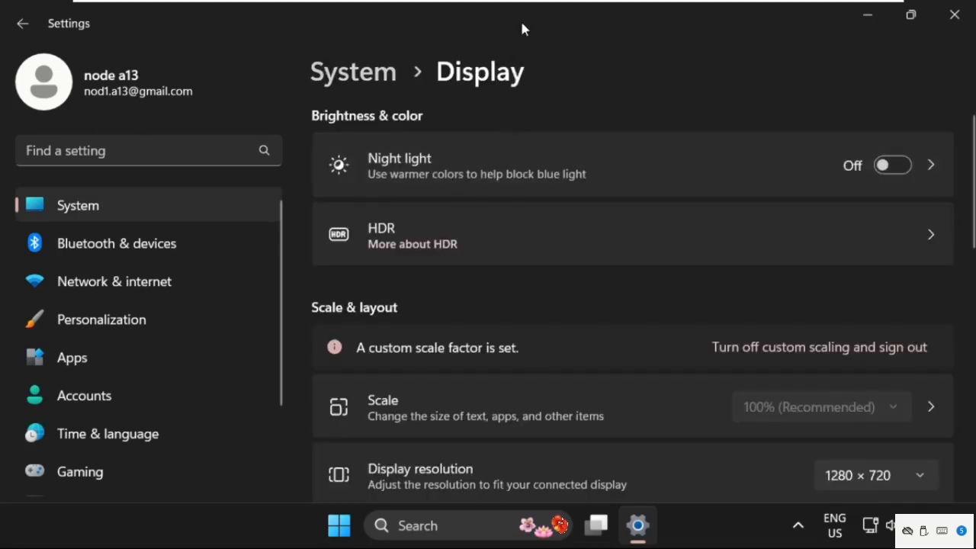
{"action": "left_click", "coordinate": [911, 15]}
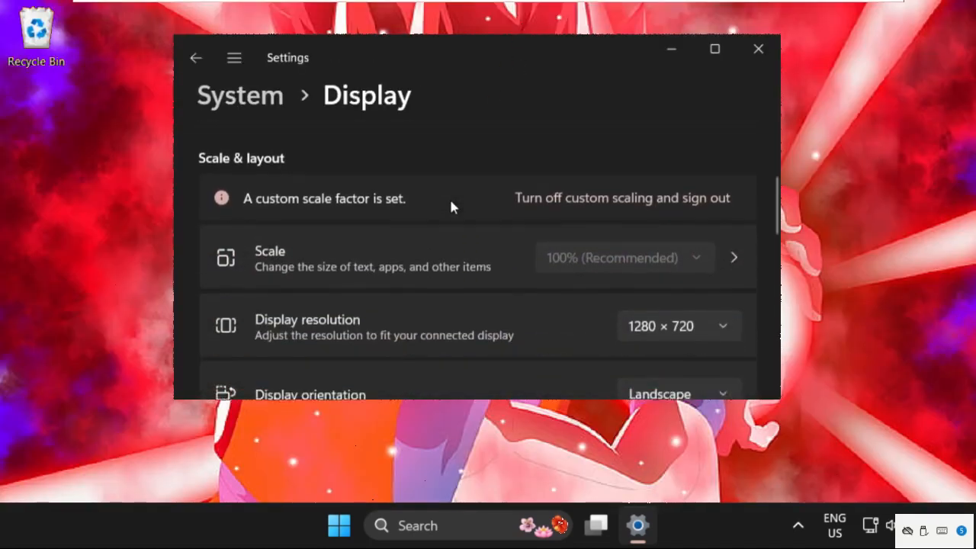
{"action": "scroll", "scroll_direction": "down", "scroll_amount": 3}
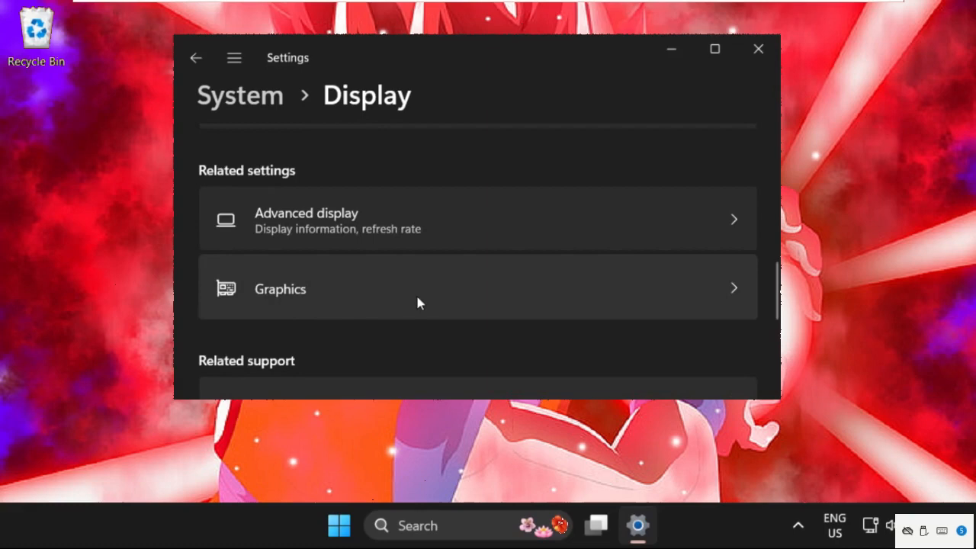
{"action": "left_click", "coordinate": [477, 289]}
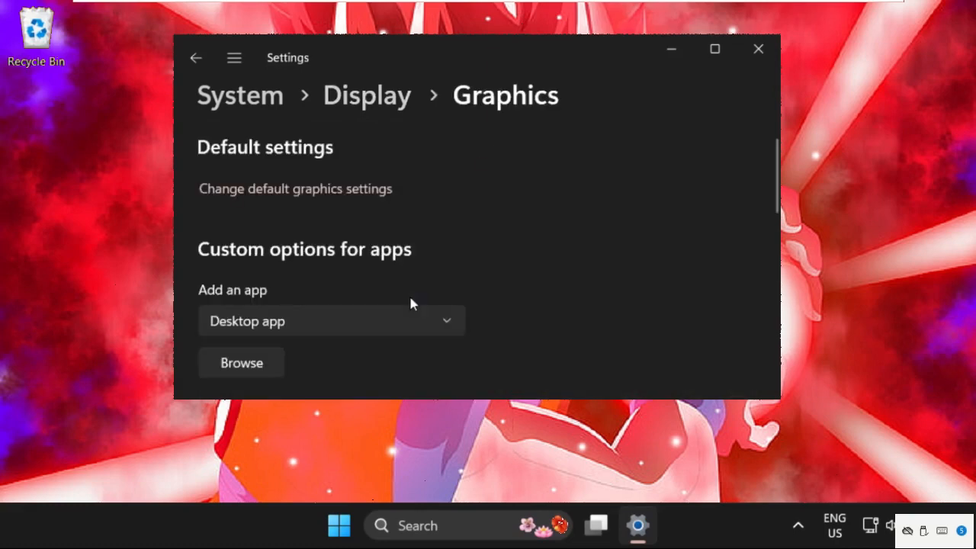
{"action": "scroll", "scroll_direction": "down", "scroll_amount": 3}
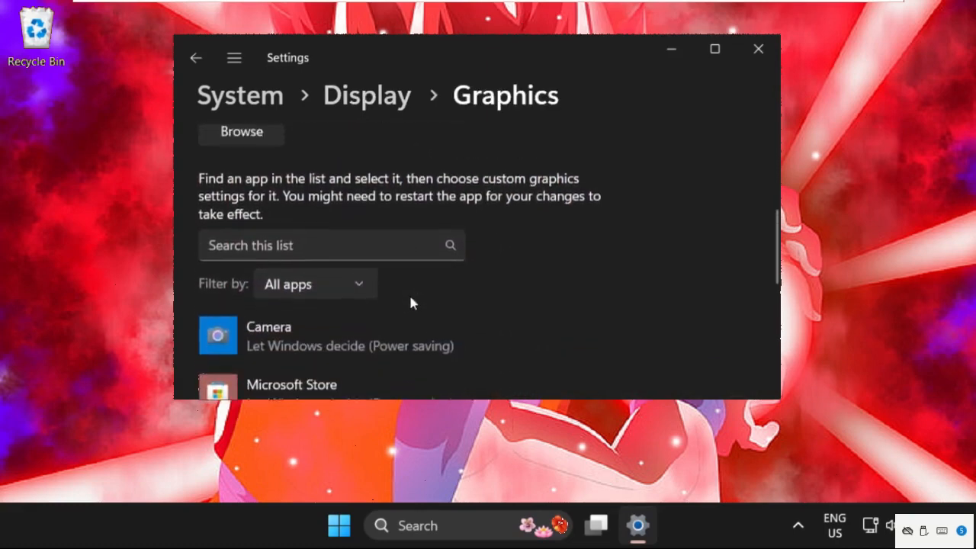
{"action": "scroll", "scroll_direction": "up", "scroll_amount": 3}
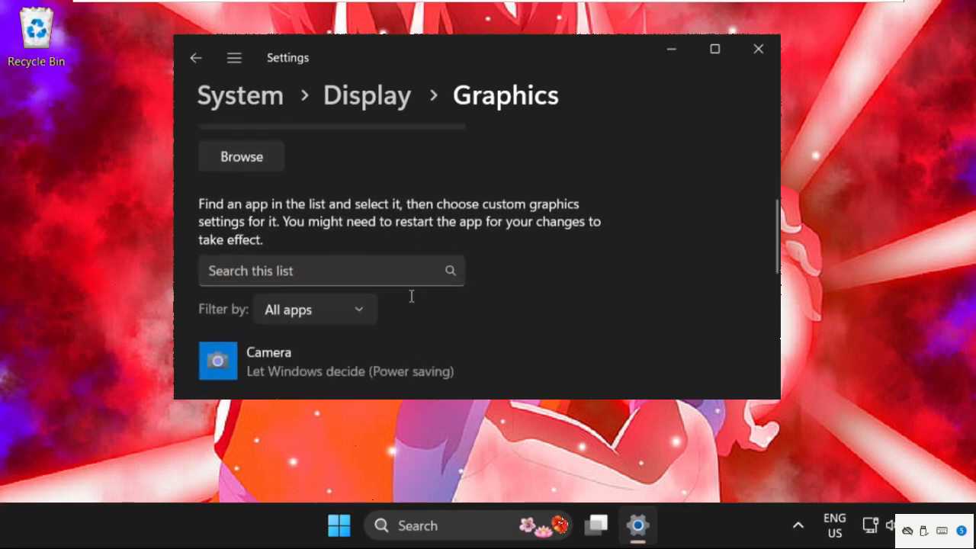
{"action": "left_click", "coordinate": [714, 48]}
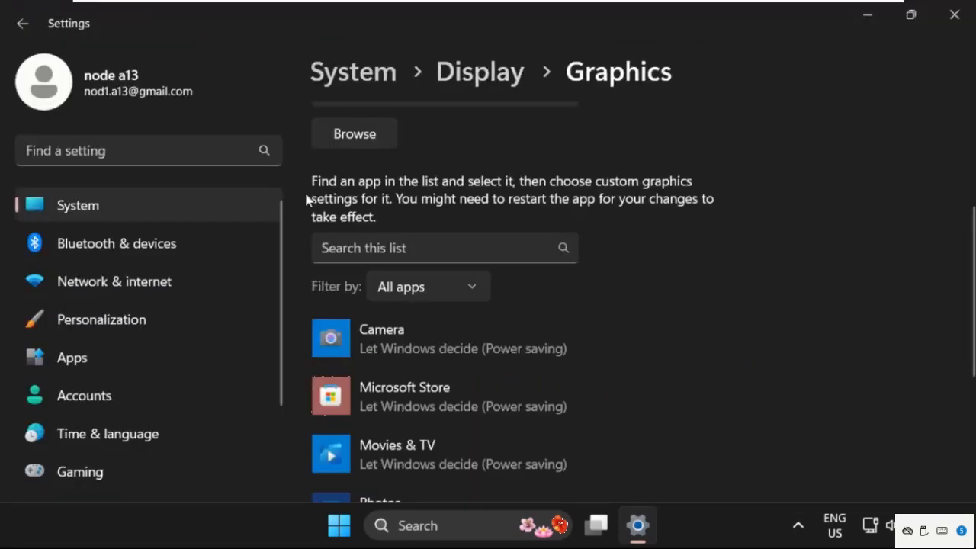
{"action": "scroll", "scroll_direction": "up", "scroll_amount": 3}
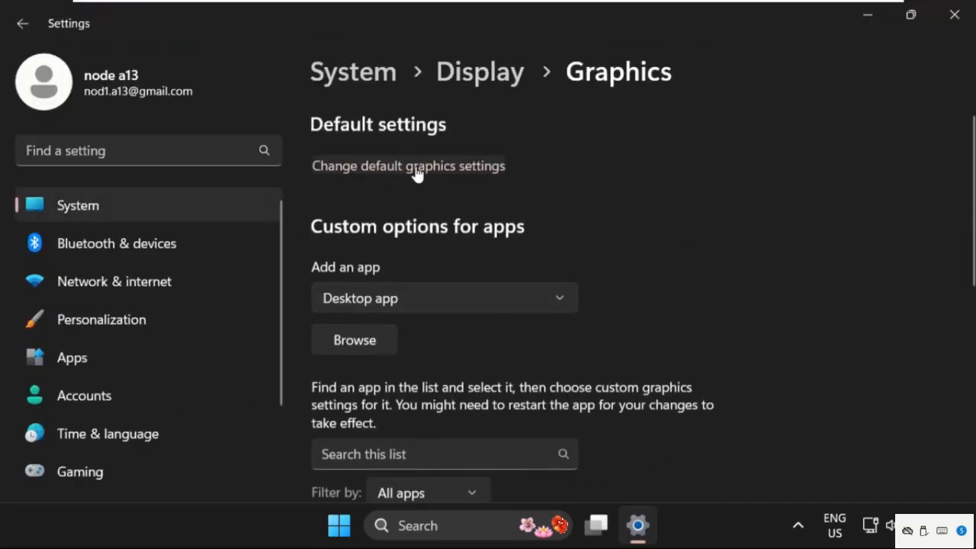
Step: Enable Optimizations for windowed games in default graphics settings, then close Settings
{"action": "left_click", "coordinate": [408, 166]}
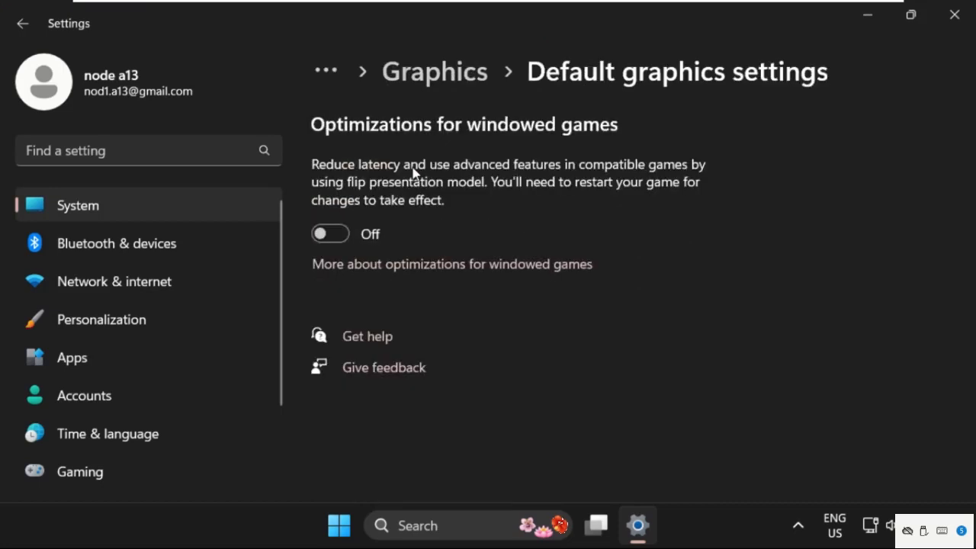
{"action": "left_click", "coordinate": [330, 234]}
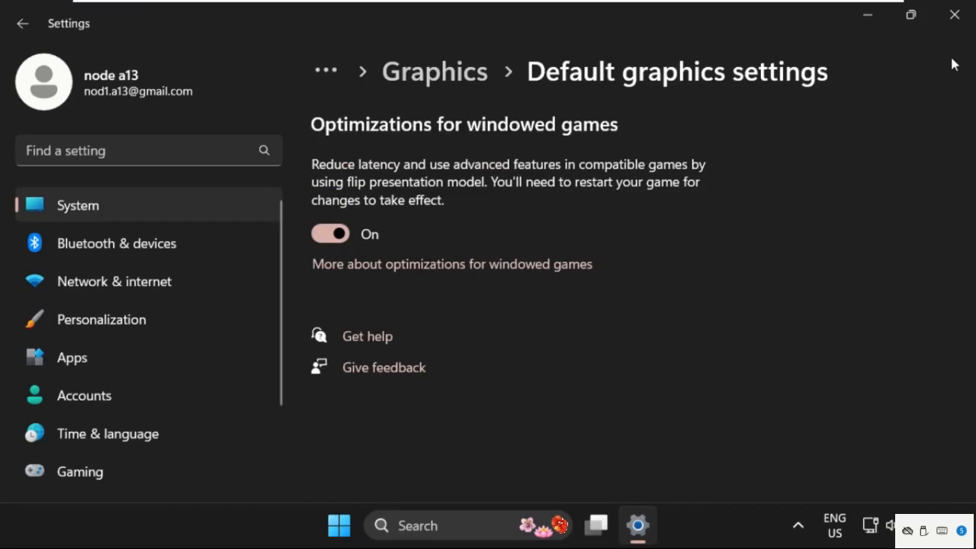
{"action": "left_click", "coordinate": [954, 14]}
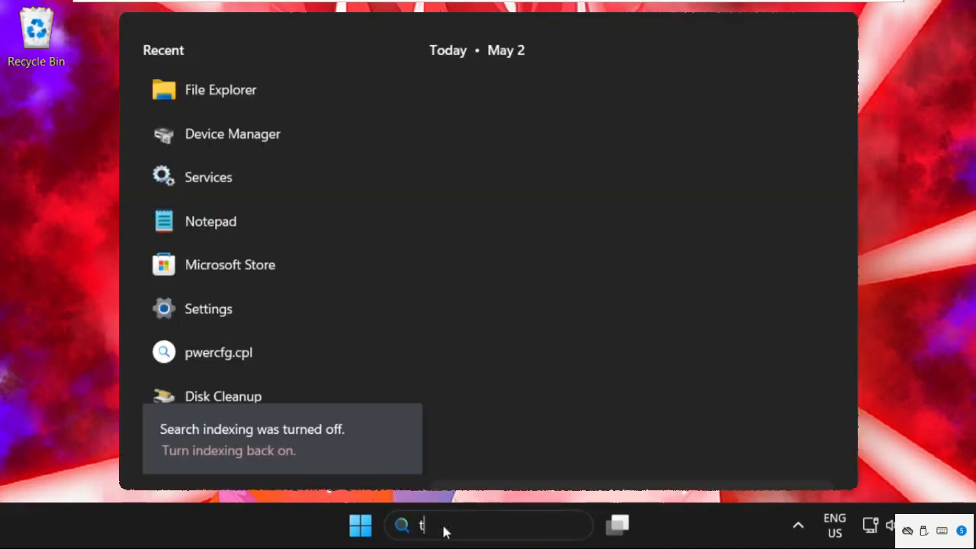
Step: Find 'transparency effects', switch Transparency effects off, and close Settings
{"action": "type", "text": "transparency effects"}
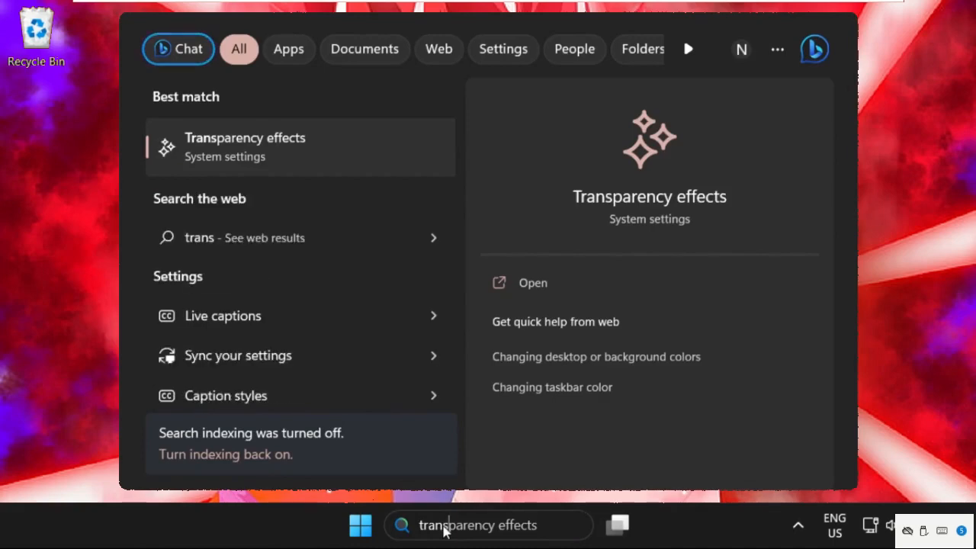
{"action": "mouse_move", "coordinate": [286, 153]}
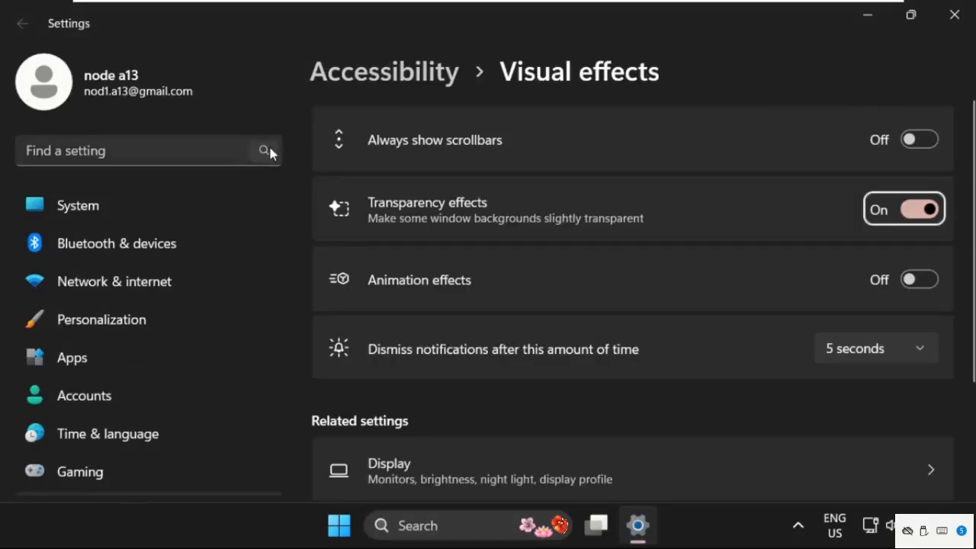
{"action": "mouse_move", "coordinate": [524, 255]}
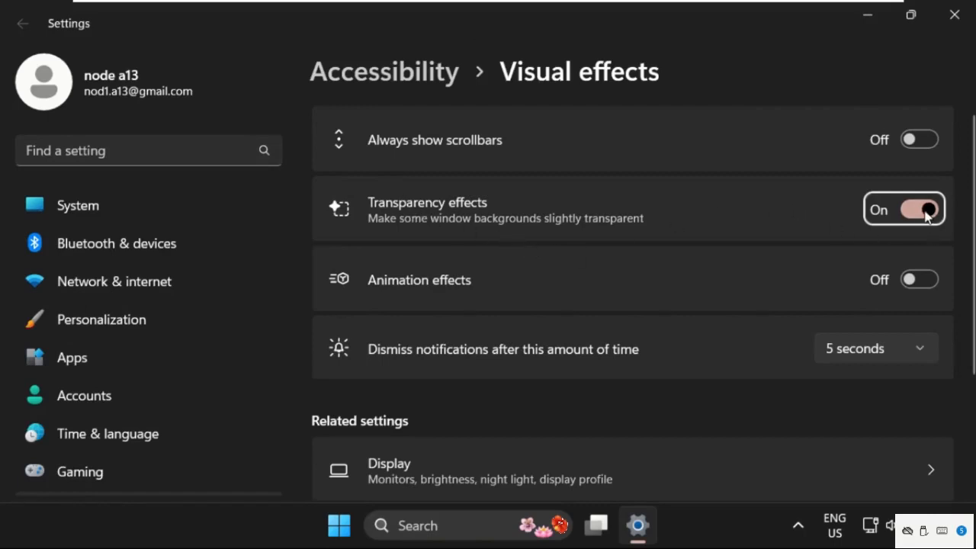
{"action": "left_click", "coordinate": [919, 209]}
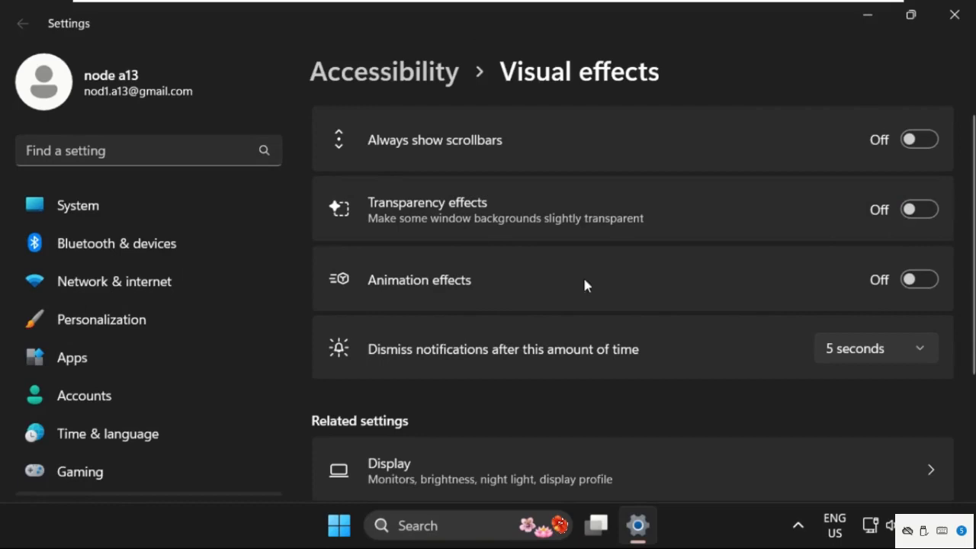
{"action": "mouse_move", "coordinate": [919, 279]}
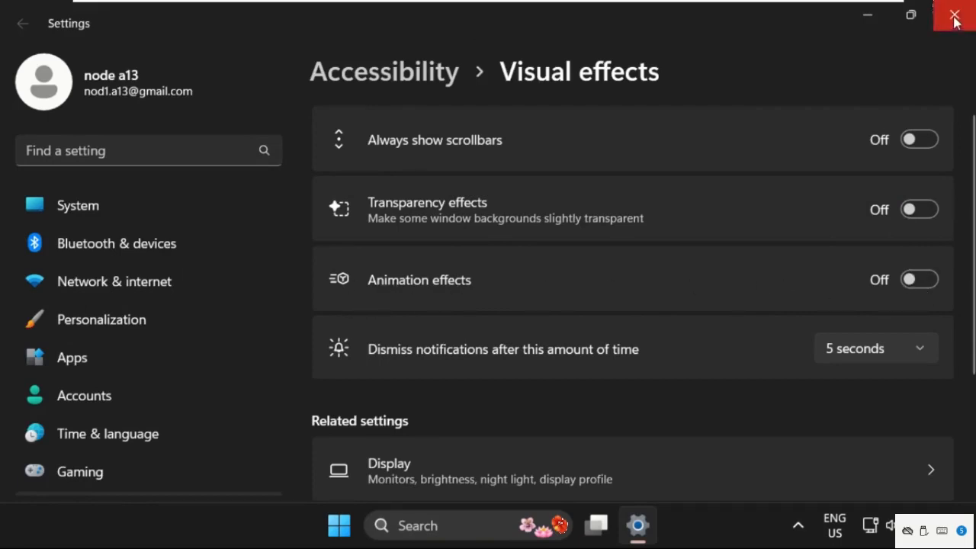
{"action": "left_click", "coordinate": [955, 15]}
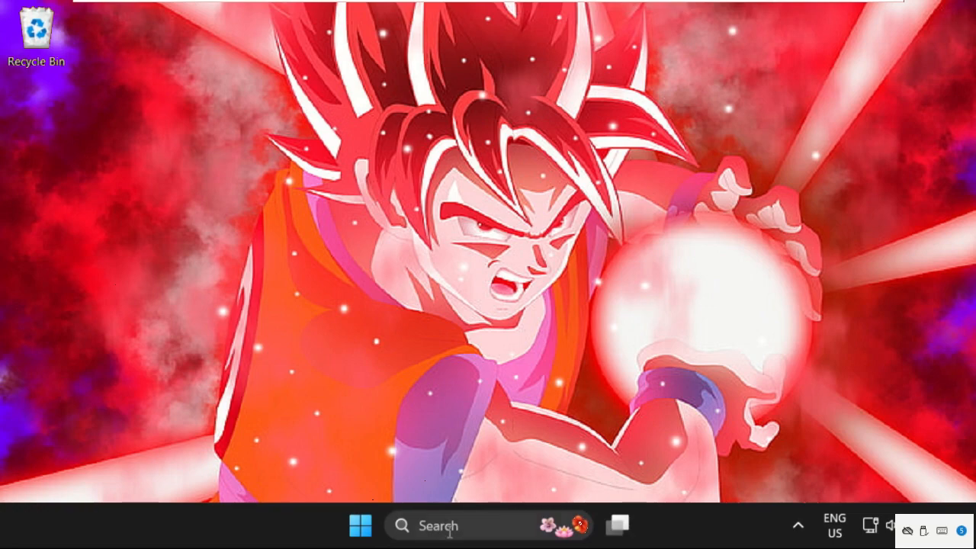
{"action": "mouse_move", "coordinate": [103, 341]}
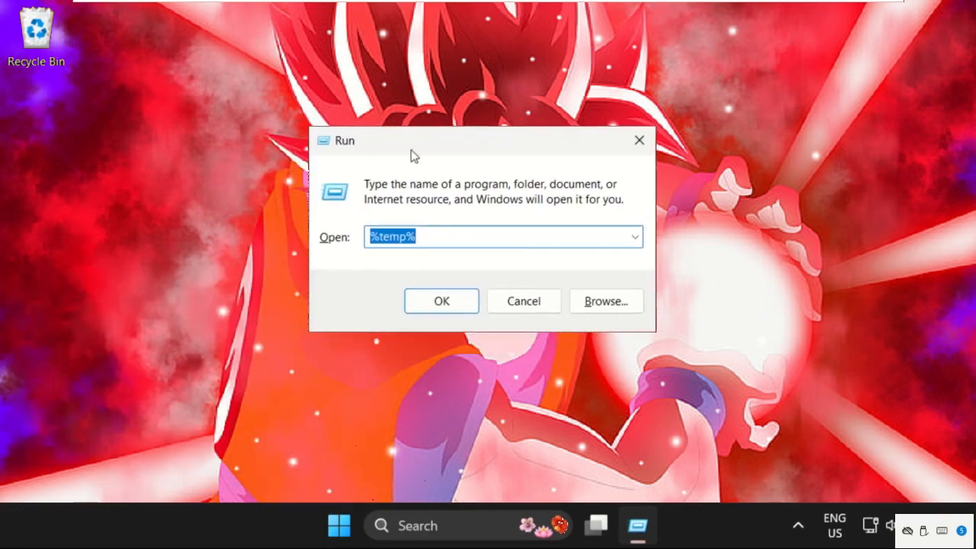
Step: Run 'temp' to open the Windows Temp folder in File Explorer
{"action": "left_click", "coordinate": [441, 301]}
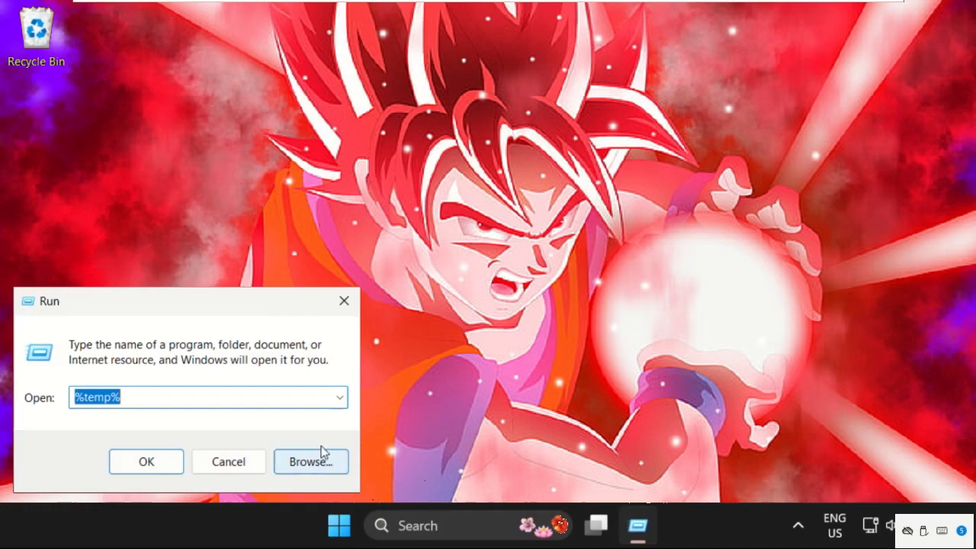
{"action": "left_click_drag", "start_coordinate": [183, 301], "coordinate": [471, 199]}
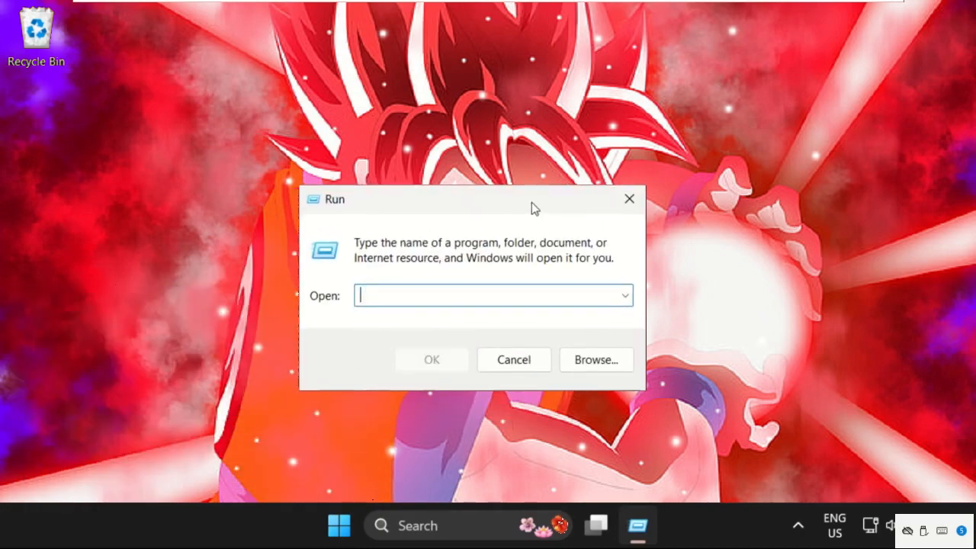
{"action": "type", "text": "temp"}
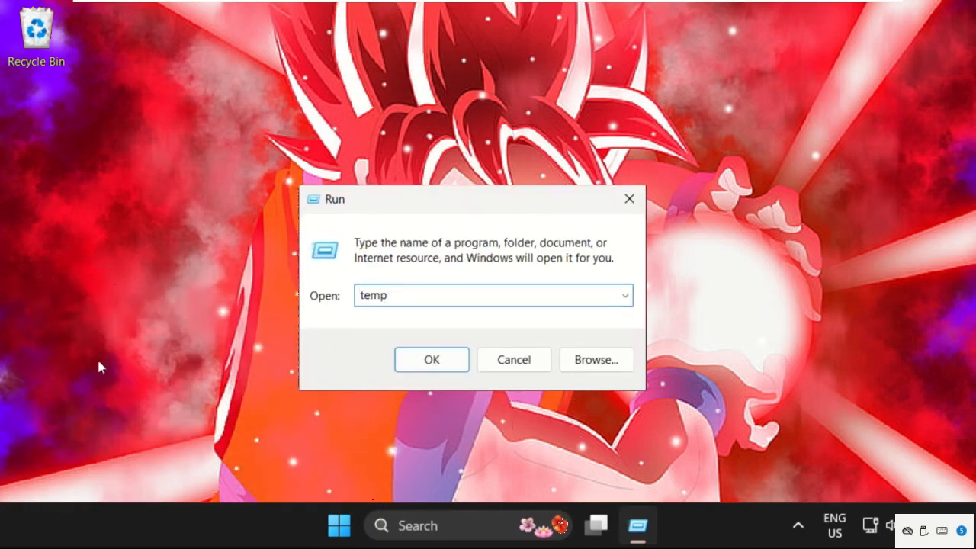
{"action": "left_click", "coordinate": [431, 360]}
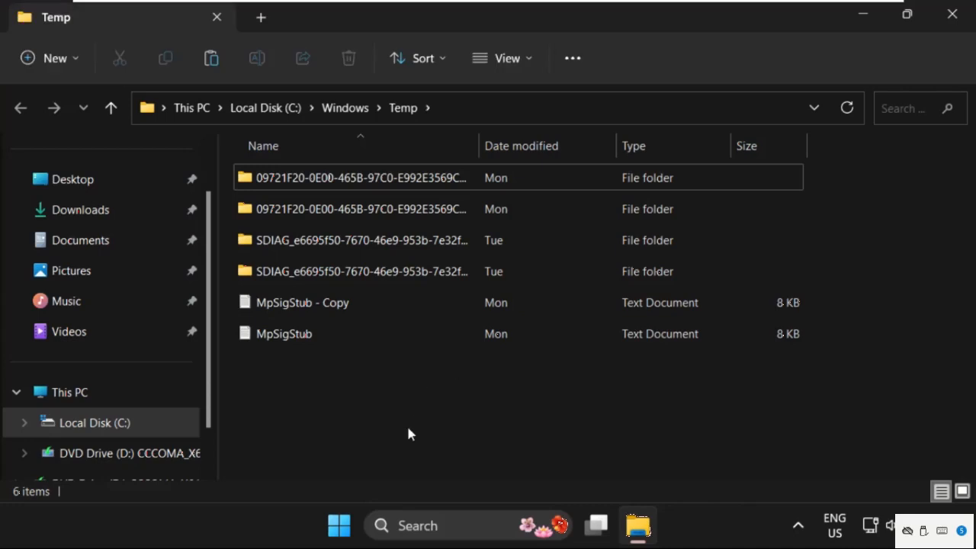
Step: Select everything in the Temp folder, delete it, and close the folder
{"action": "left_click", "coordinate": [907, 14]}
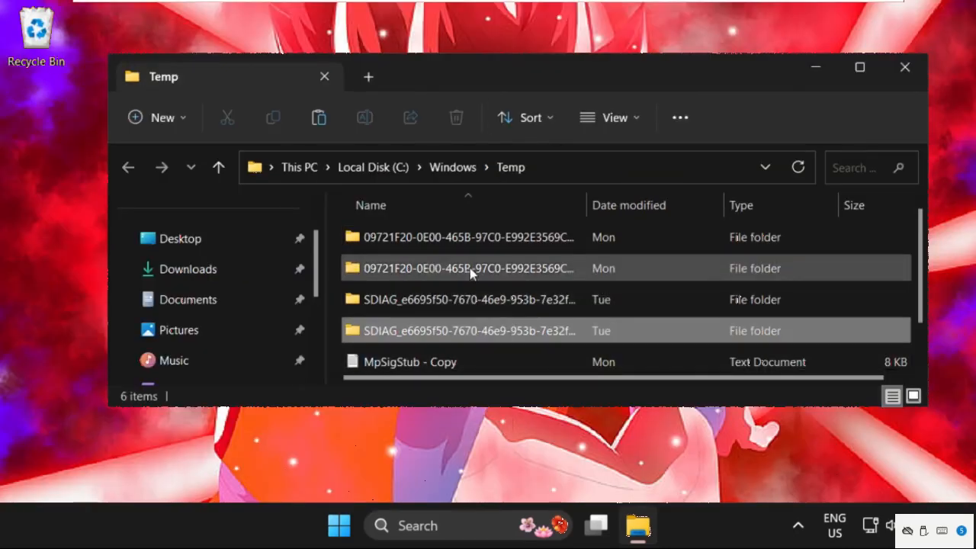
{"action": "key", "text": "ctrl+a"}
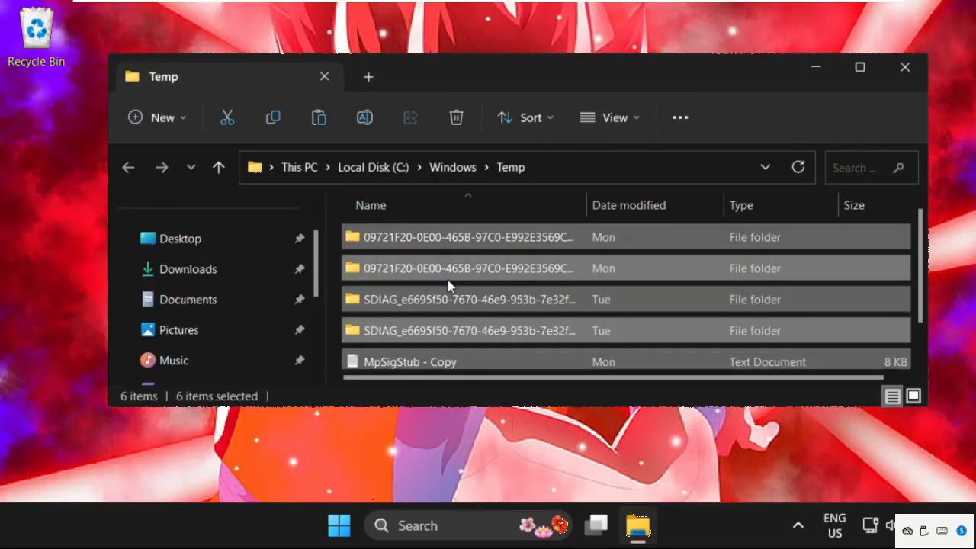
{"action": "right_click", "coordinate": [448, 286]}
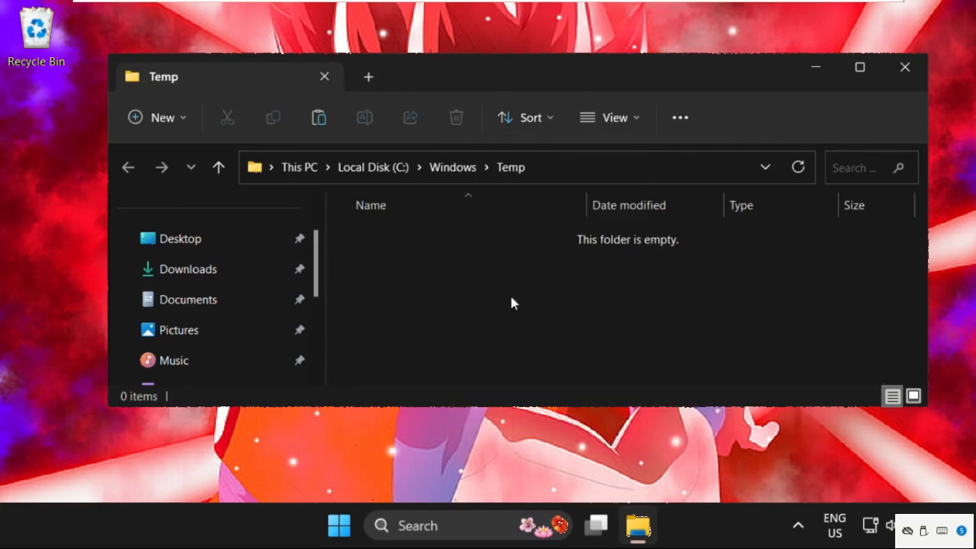
{"action": "mouse_move", "coordinate": [905, 67]}
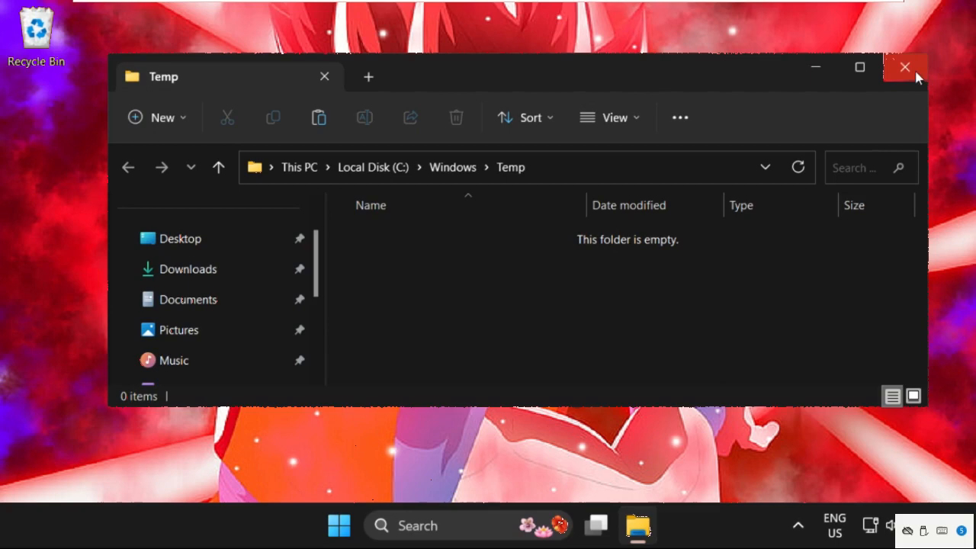
{"action": "left_click", "coordinate": [906, 67]}
{"action": "type", "text": "%temp"}
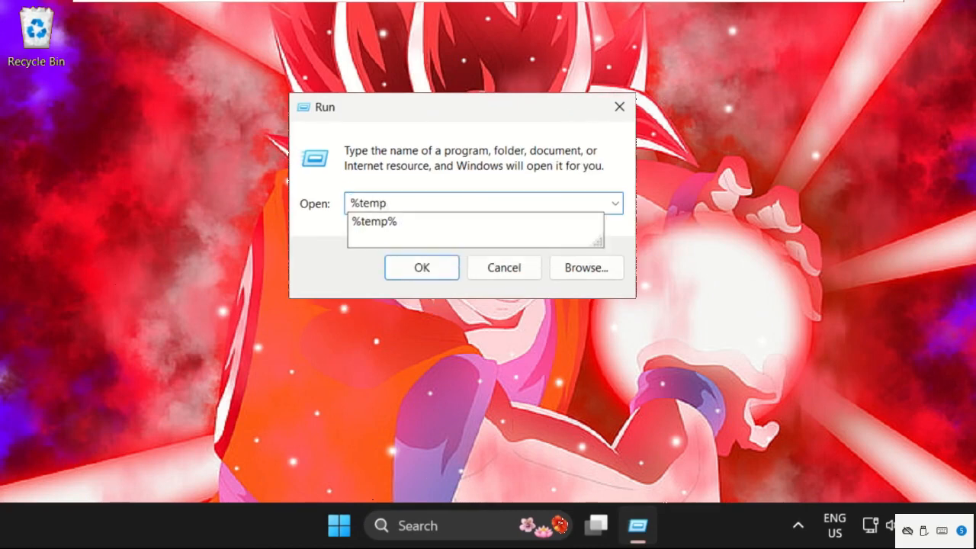
Step: Open %temp%, delete all 39 items including protected folders, and close Explorer
{"action": "left_click", "coordinate": [421, 268]}
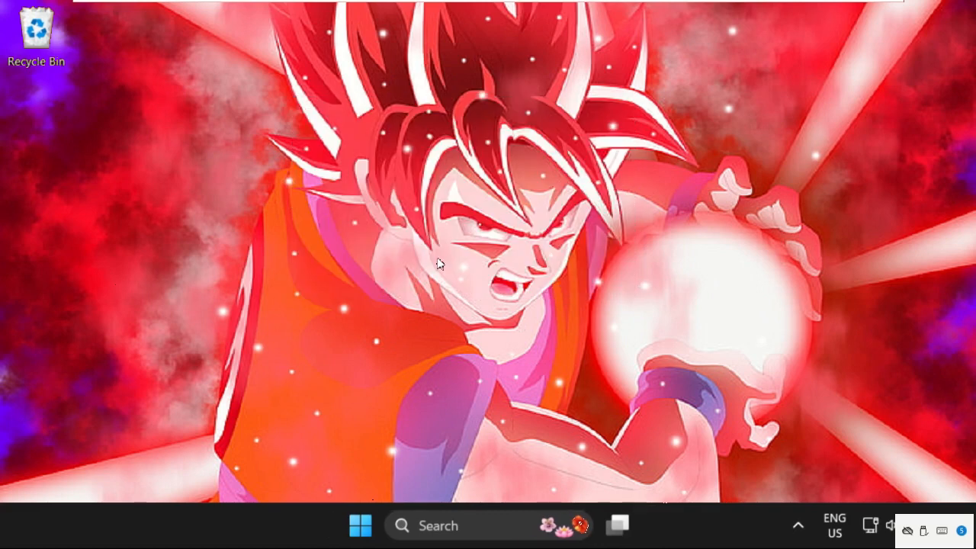
{"action": "left_click", "coordinate": [617, 525]}
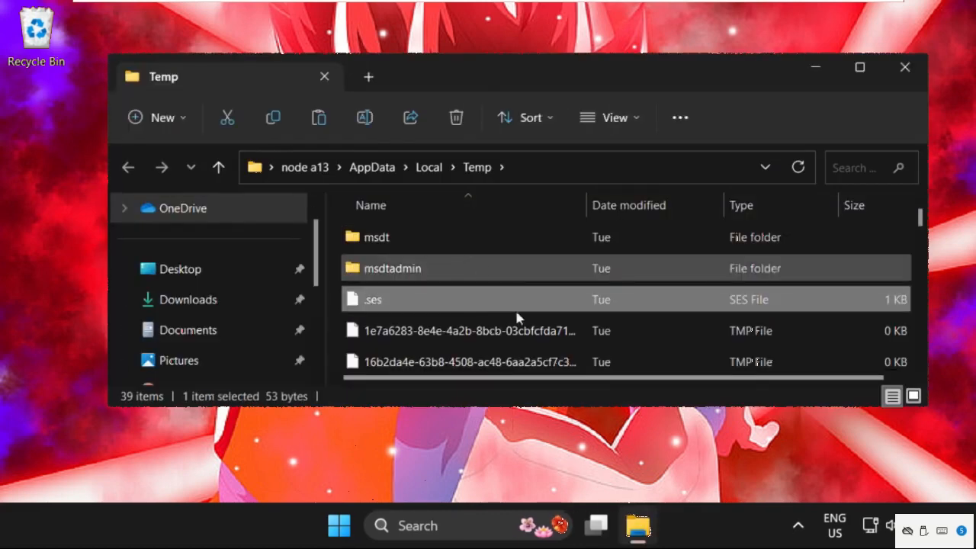
{"action": "key", "text": "ctrl+a"}
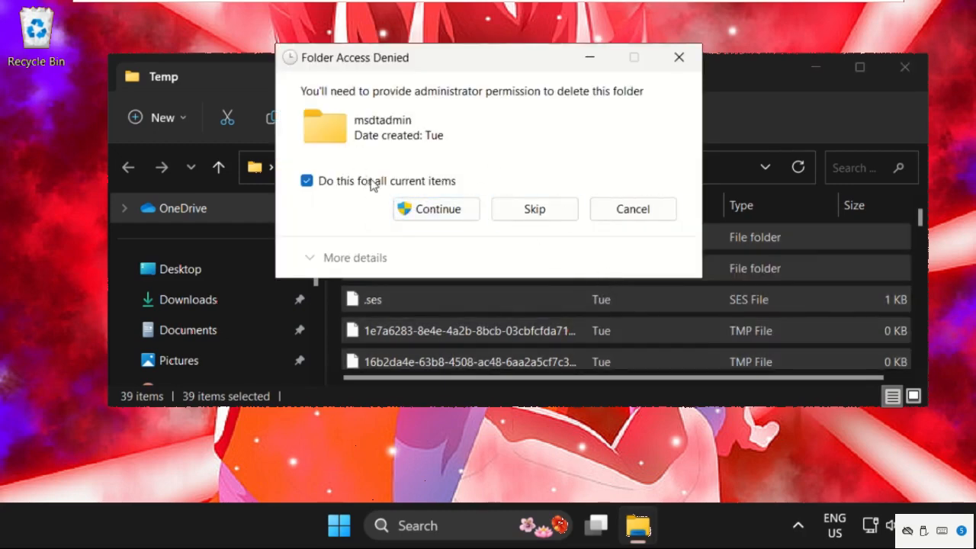
{"action": "left_click", "coordinate": [436, 208]}
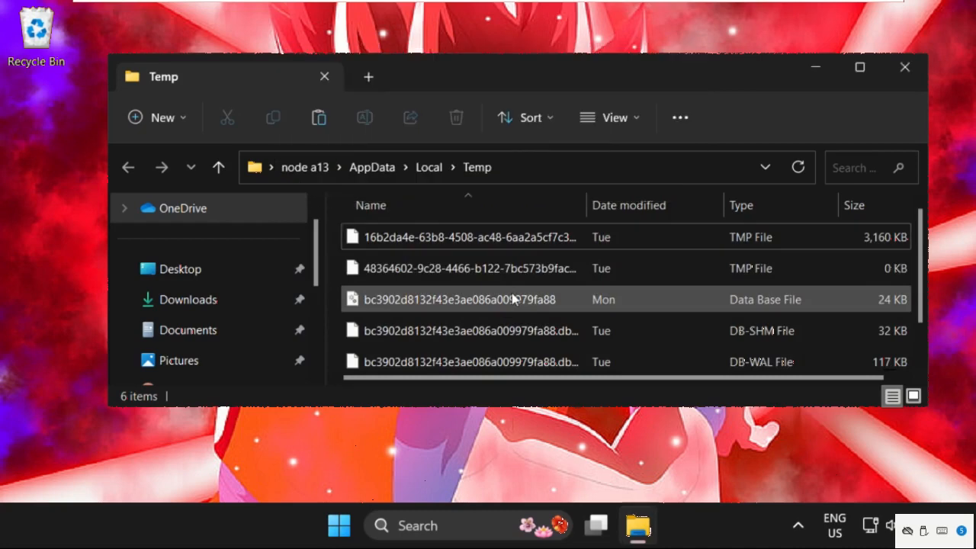
{"action": "left_click", "coordinate": [905, 66]}
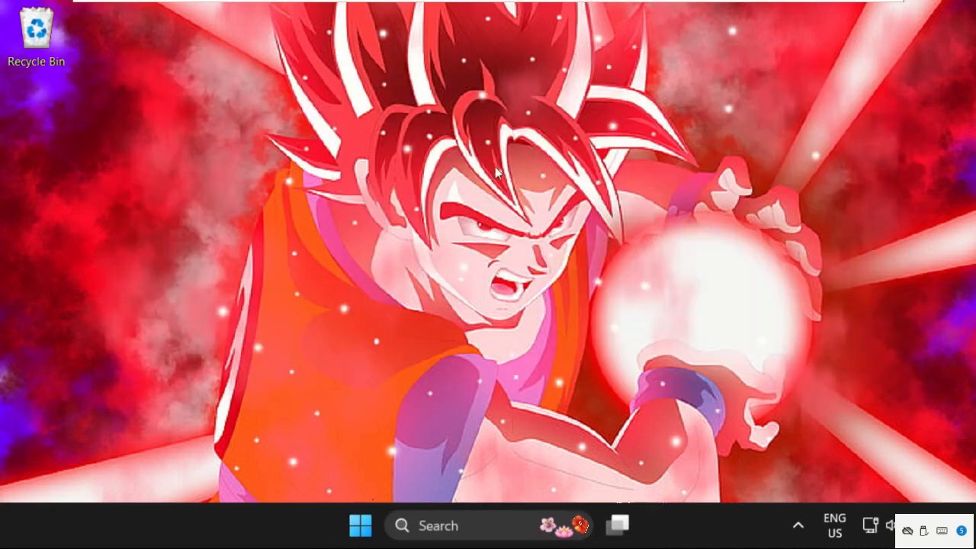
Step: Reach System > Storage with Storage Sense on and open Cleanup recommendations
{"action": "right_click", "coordinate": [360, 526]}
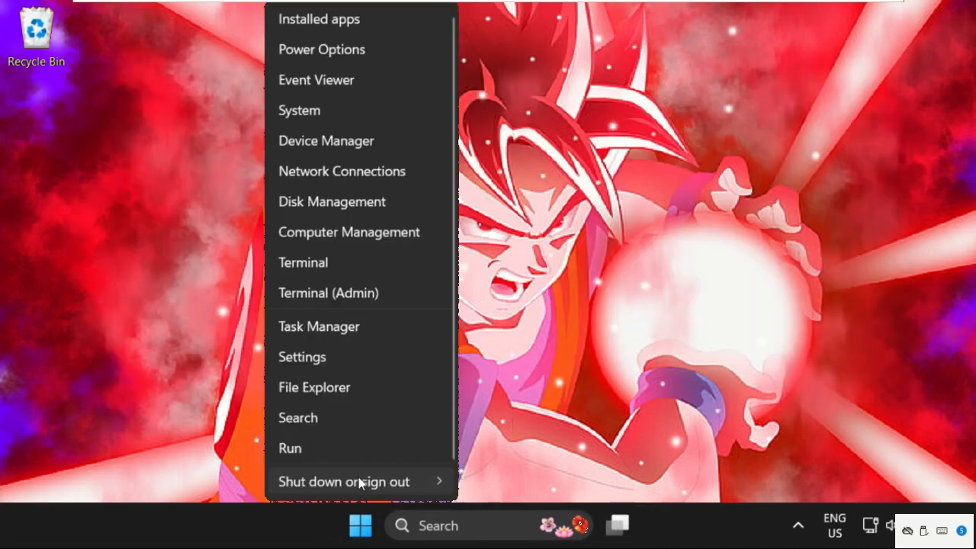
{"action": "left_click", "coordinate": [302, 357]}
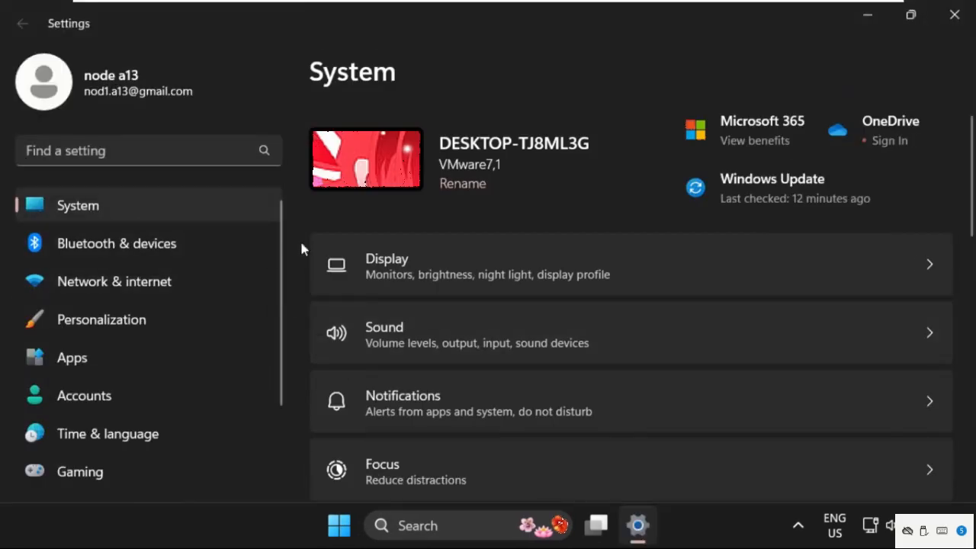
{"action": "scroll", "scroll_direction": "down", "scroll_amount": 3}
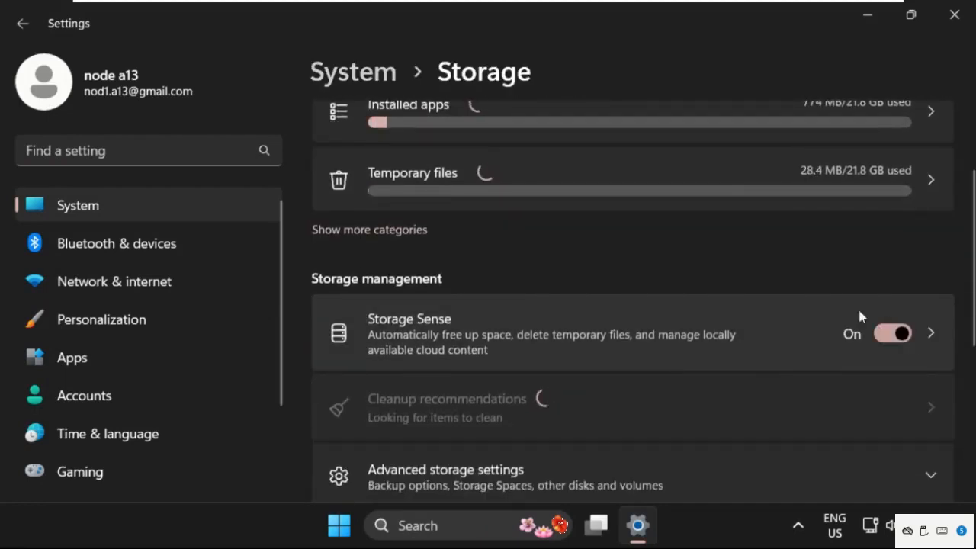
{"action": "left_click", "coordinate": [910, 14]}
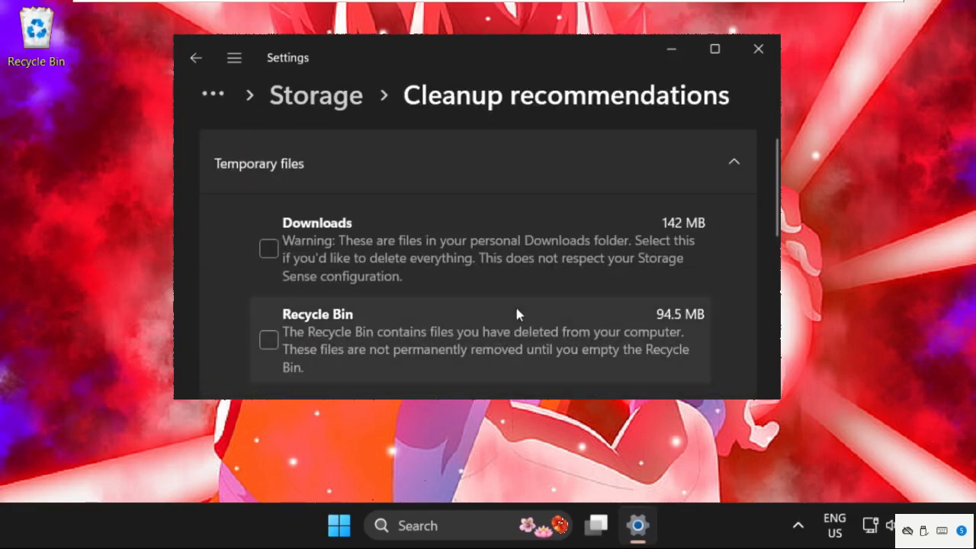
Step: Tick Recycle Bin and confirm the permanent 94.5 MB cleanup
{"action": "left_click", "coordinate": [268, 340]}
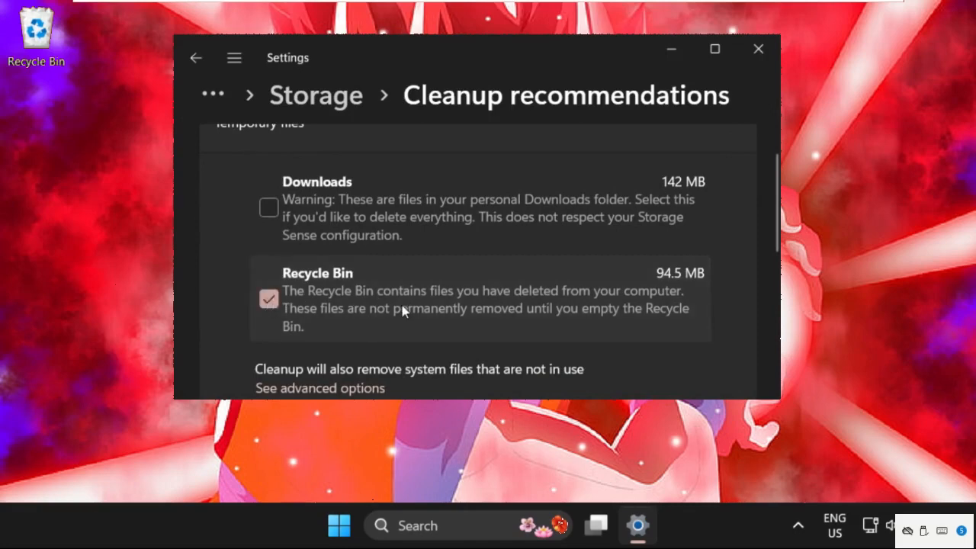
{"action": "mouse_move", "coordinate": [366, 292]}
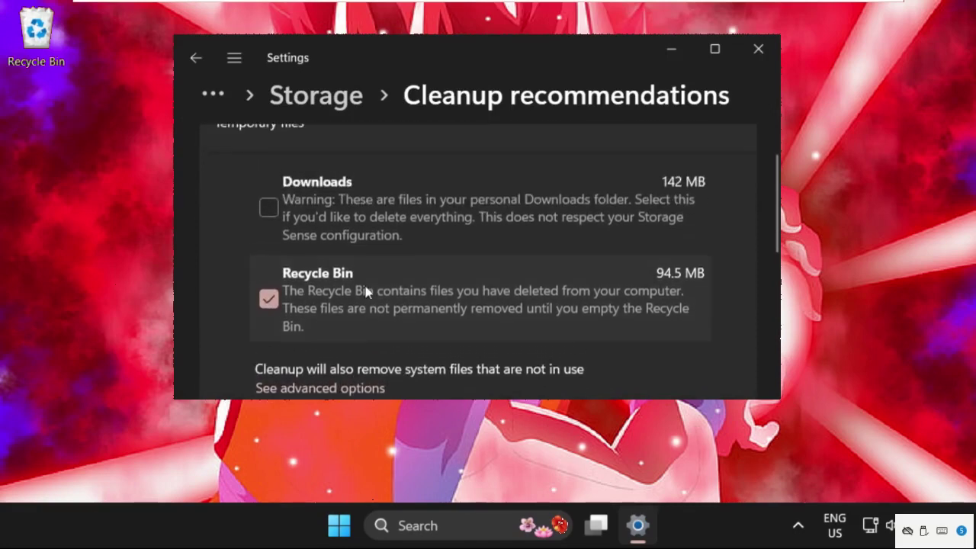
{"action": "mouse_move", "coordinate": [321, 223]}
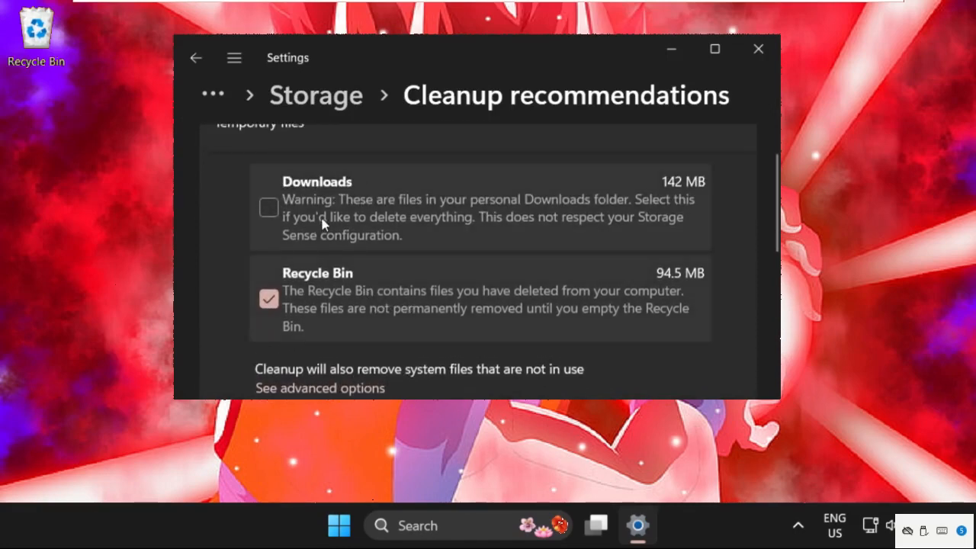
{"action": "scroll", "scroll_direction": "down", "scroll_amount": 3}
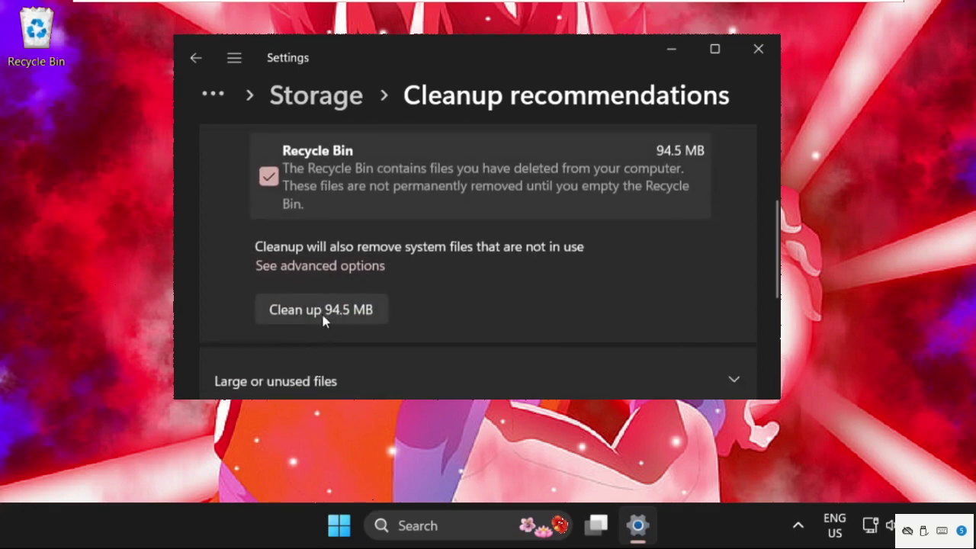
{"action": "left_click", "coordinate": [320, 309]}
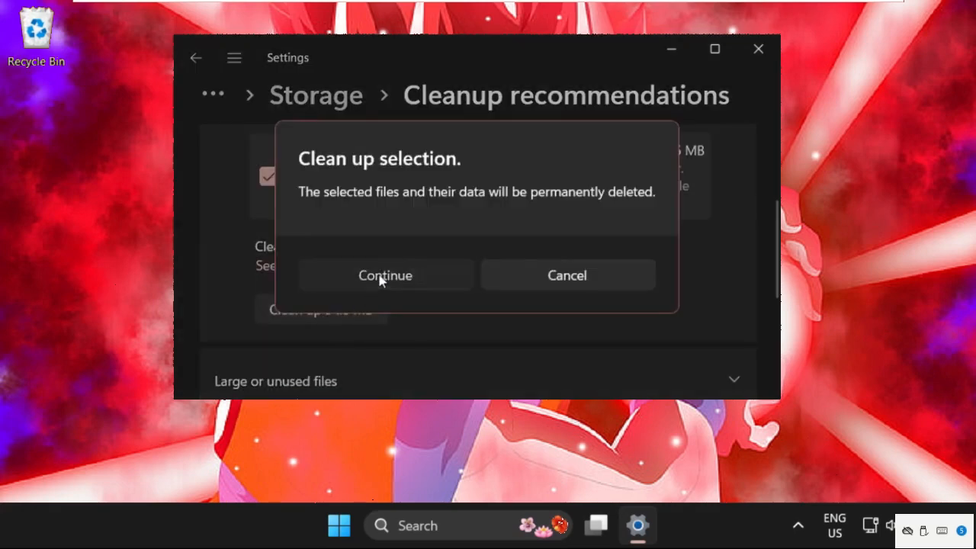
{"action": "left_click", "coordinate": [385, 275]}
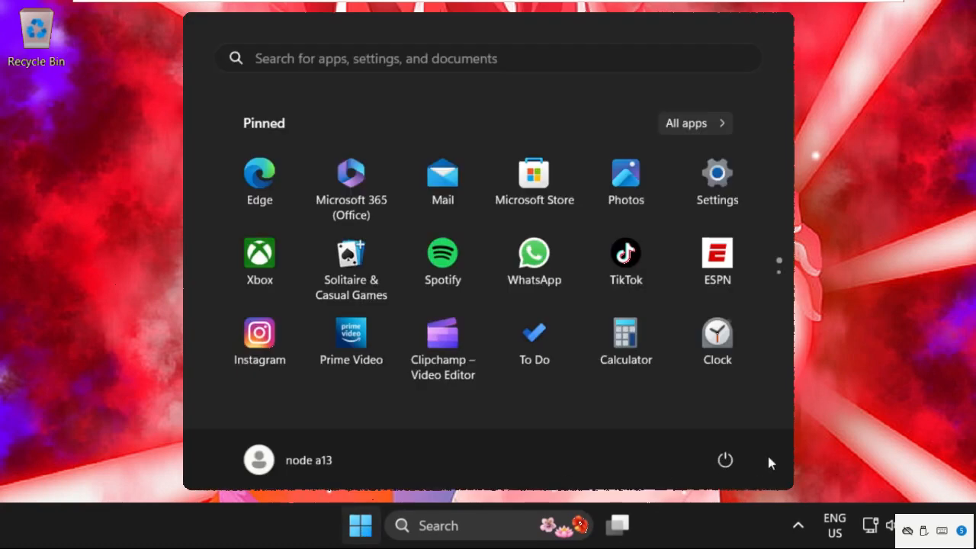
Step: Show the Start menu power options so Restart is available
{"action": "left_click", "coordinate": [724, 460]}
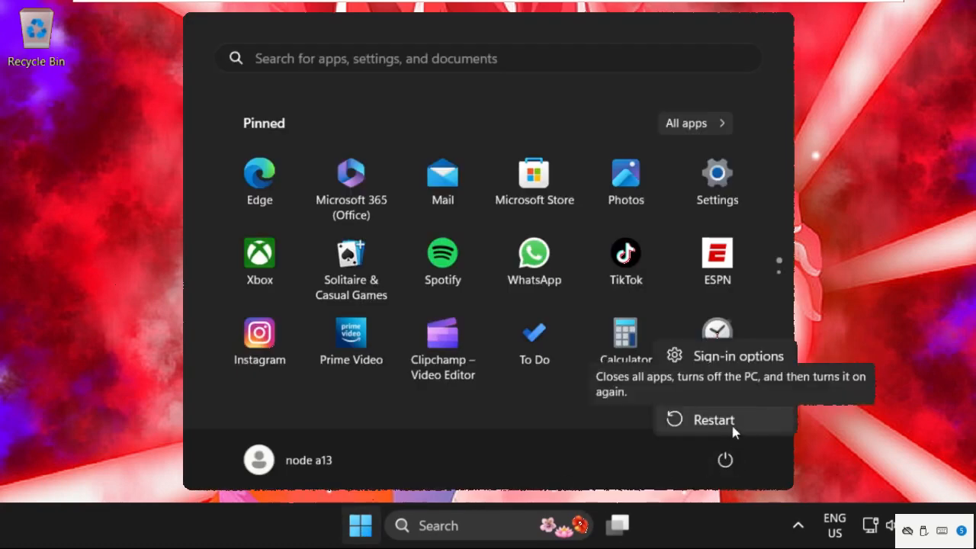